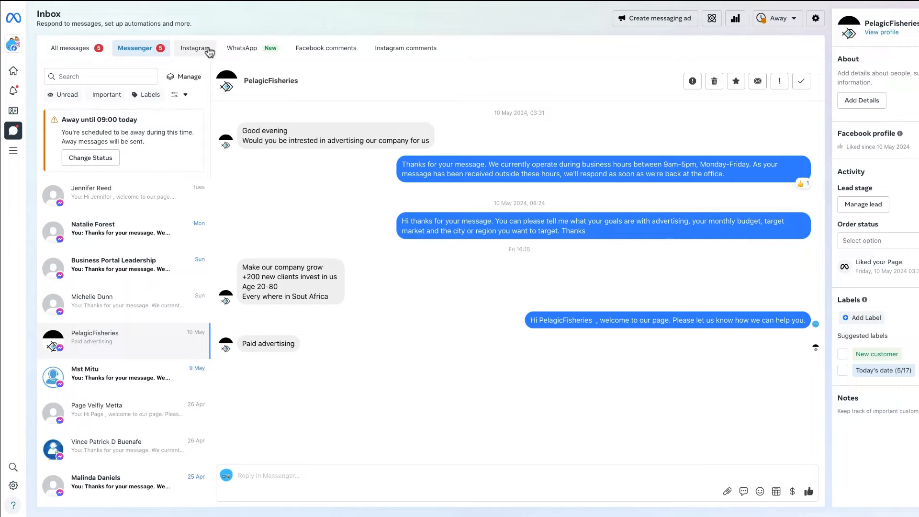
# View the Instagram conversations, then return to all messages
pyautogui.click(196, 48)
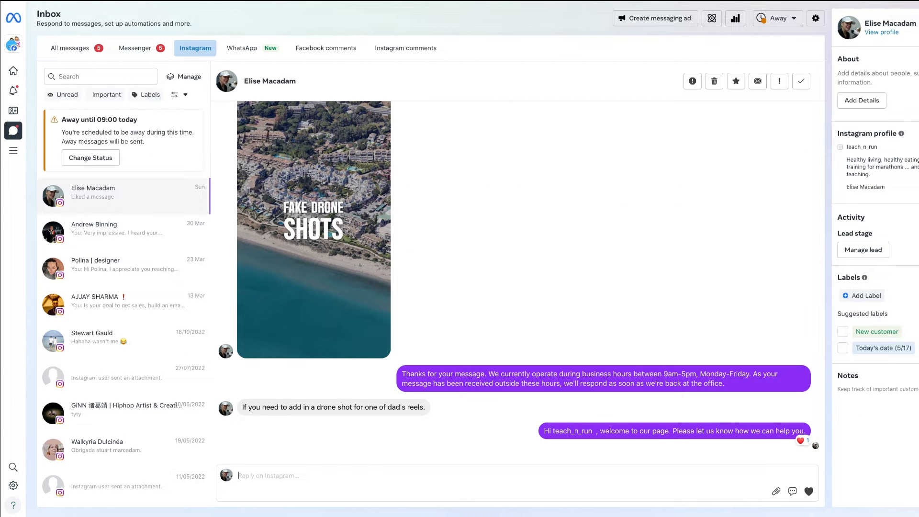
pyautogui.click(70, 48)
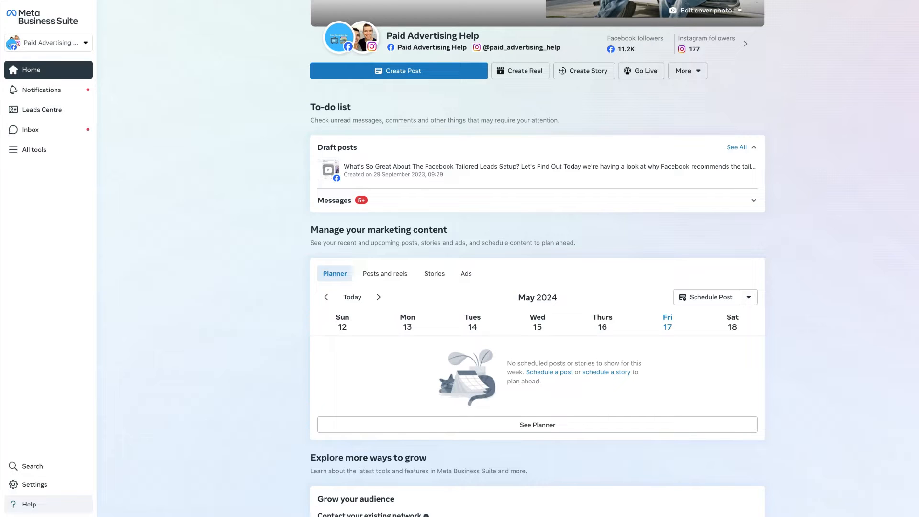
pyautogui.moveTo(475, 121)
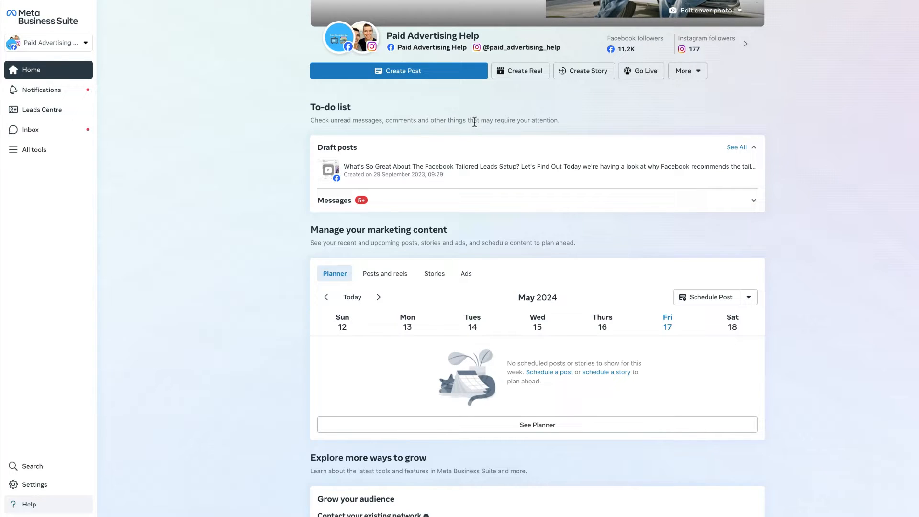
pyautogui.moveTo(172, 59)
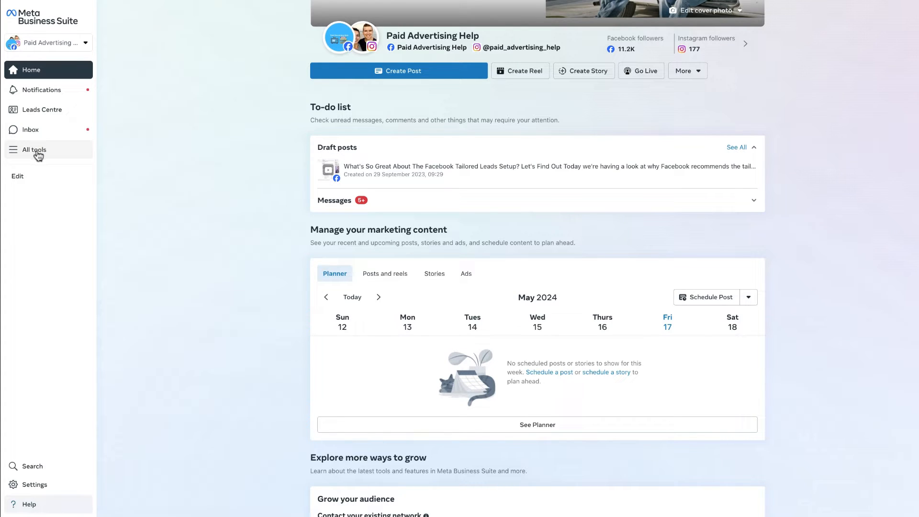
# Reach the Inbox from Home through the All tools menu
pyautogui.click(33, 149)
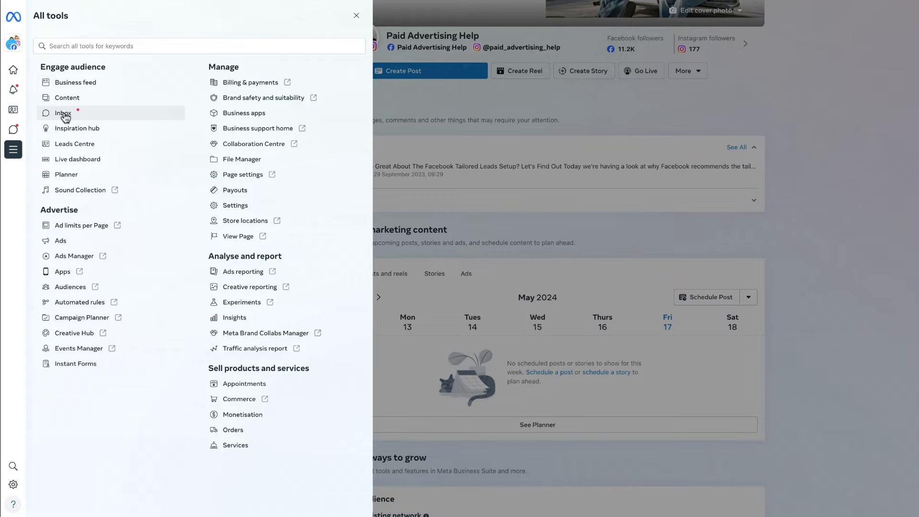
pyautogui.click(63, 113)
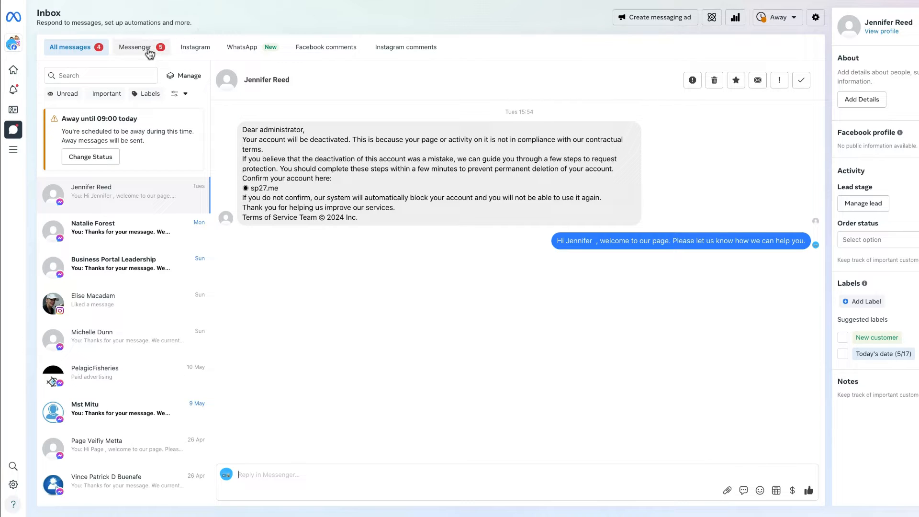
# View the Messenger and Instagram conversation lists, then switch back to all messages
pyautogui.click(138, 47)
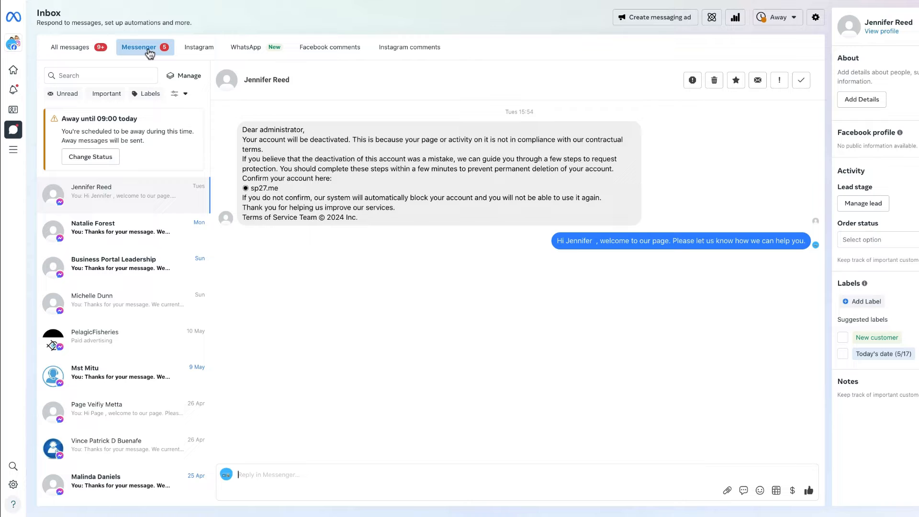
pyautogui.click(199, 47)
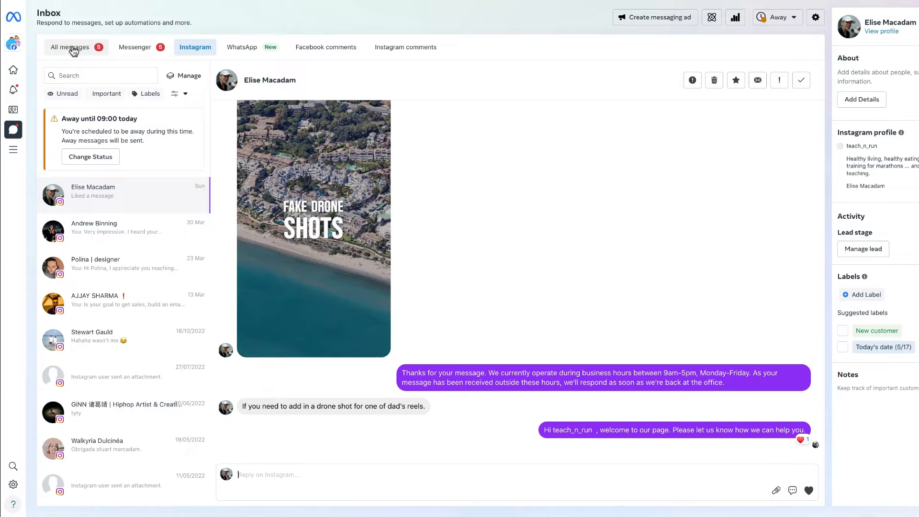
pyautogui.click(69, 47)
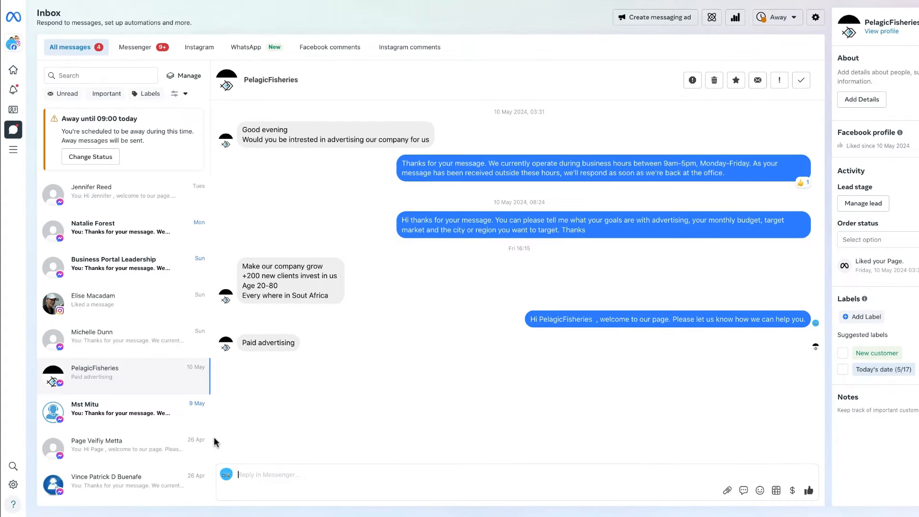
# Type 'Thanks.' into the PelagicFisheries Messenger reply box
pyautogui.write('Thanks.')
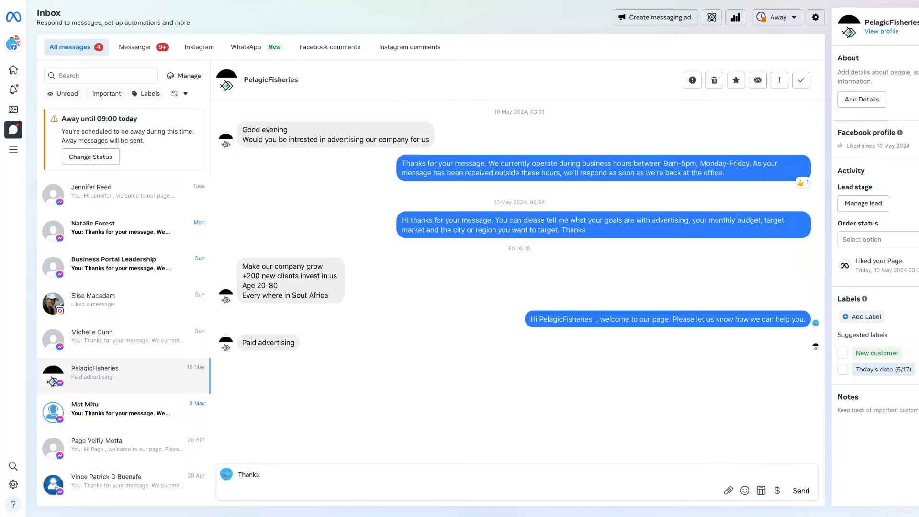
pyautogui.moveTo(801, 490)
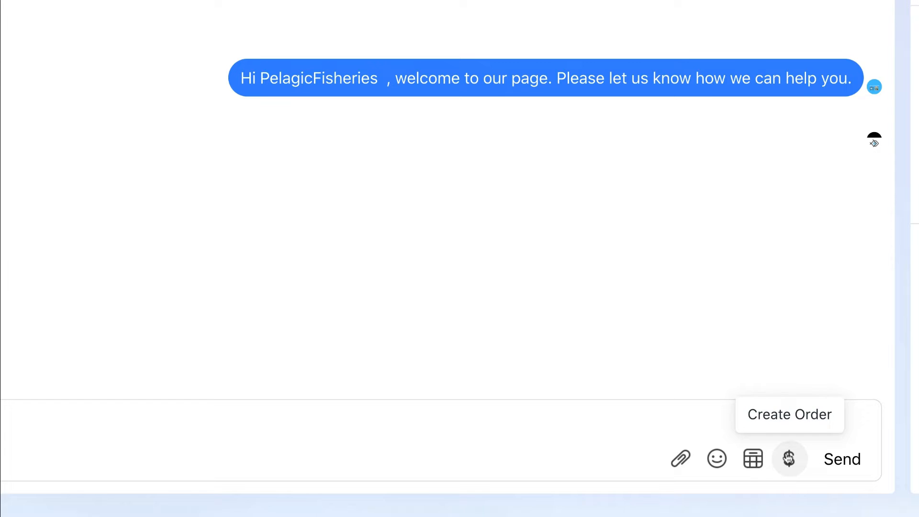
pyautogui.moveTo(679, 459)
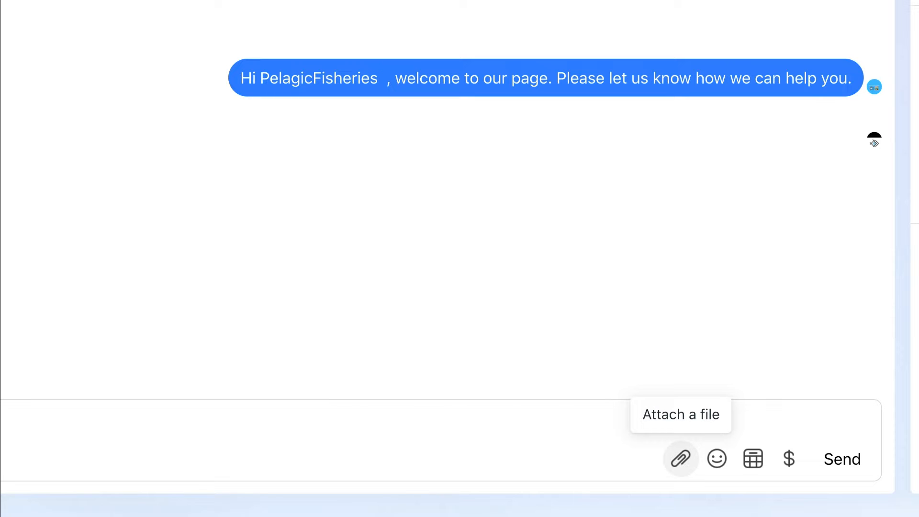
pyautogui.moveTo(715, 459)
pyautogui.write('Thanks.')
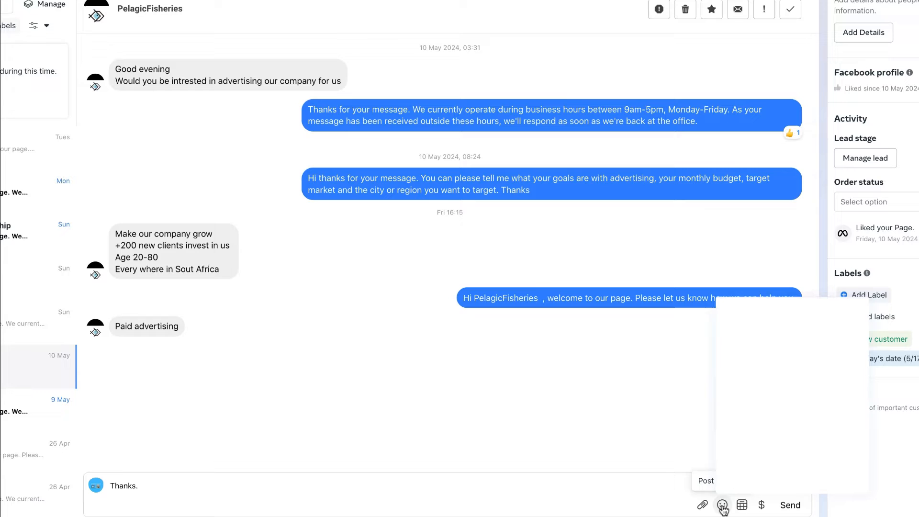
# Send PelagicFisheries a Happy-category heart sticker, then the 'Thanks.' reply
pyautogui.click(723, 504)
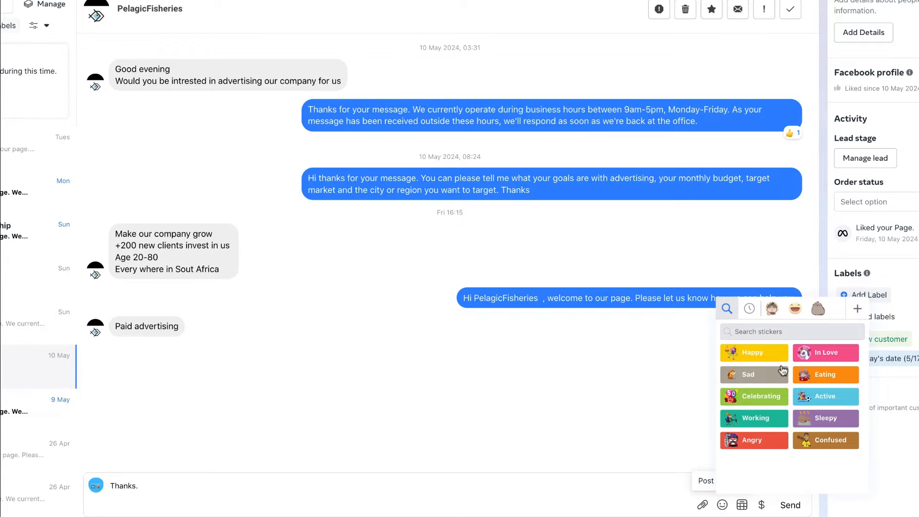
pyautogui.moveTo(797, 399)
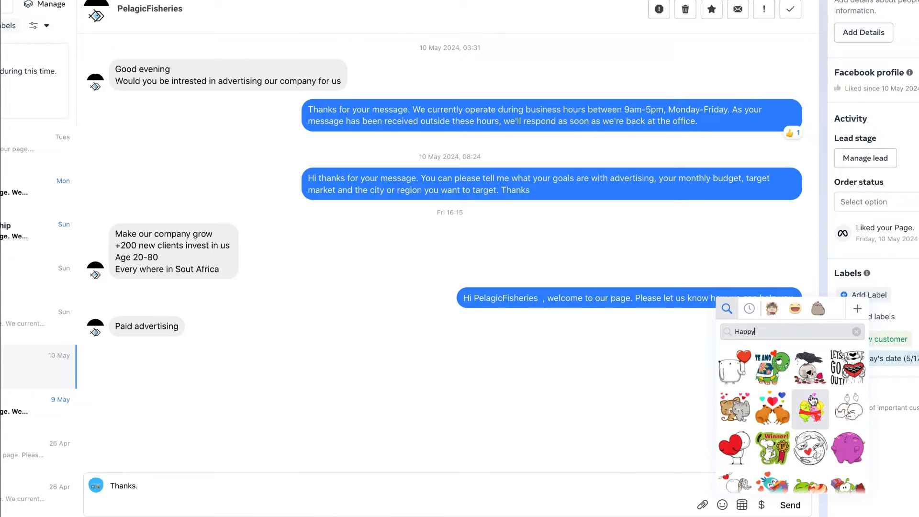
pyautogui.scroll(-3)
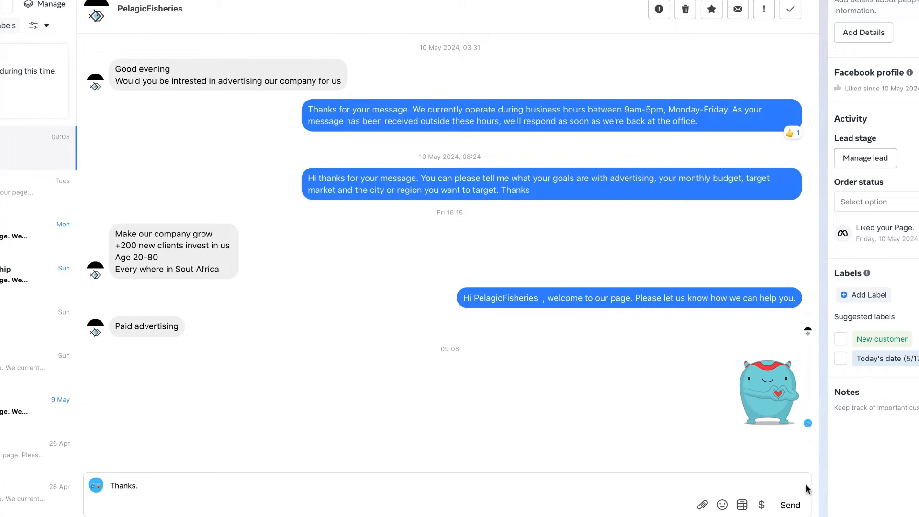
pyautogui.click(789, 504)
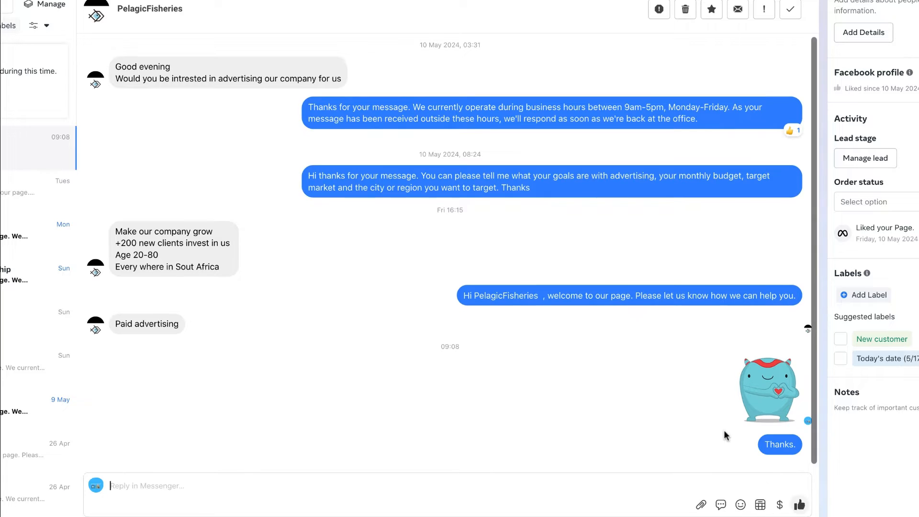
pyautogui.moveTo(720, 505)
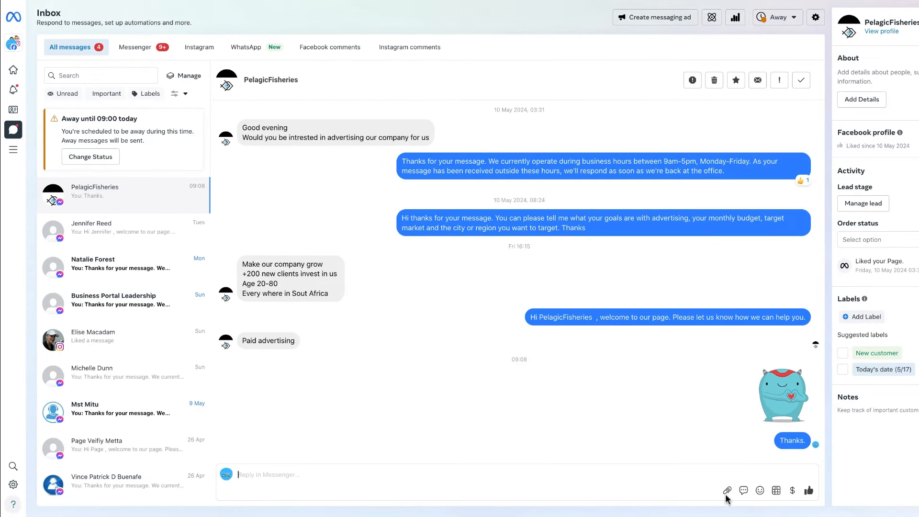
# Start a new saved reply with the shortcut 'Thanks'
pyautogui.click(743, 491)
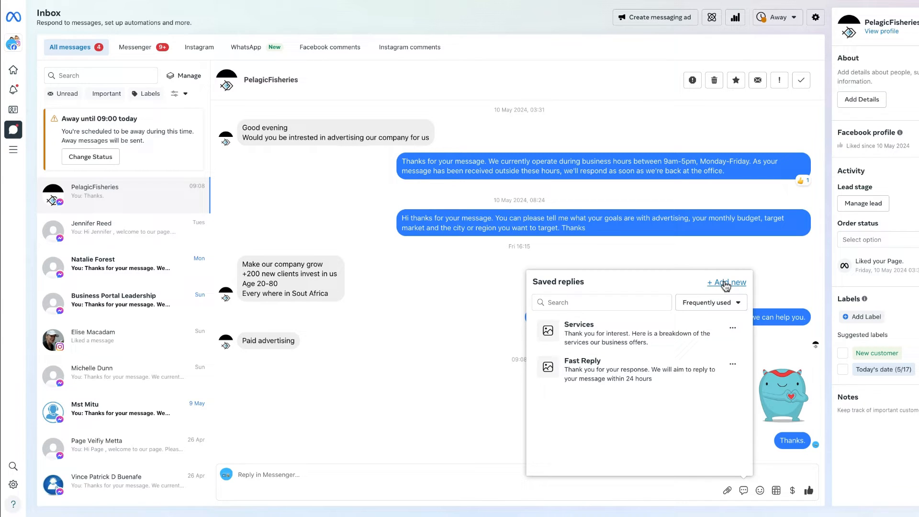
pyautogui.click(726, 282)
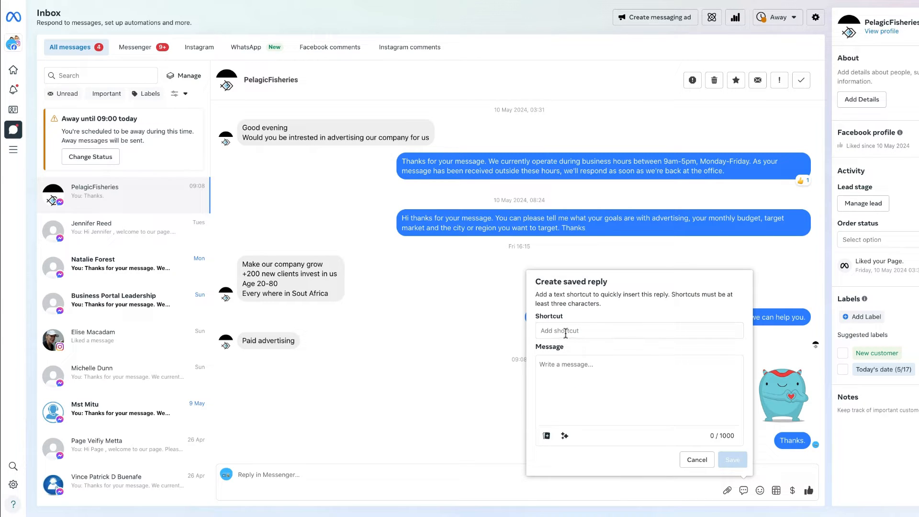
pyautogui.click(638, 330)
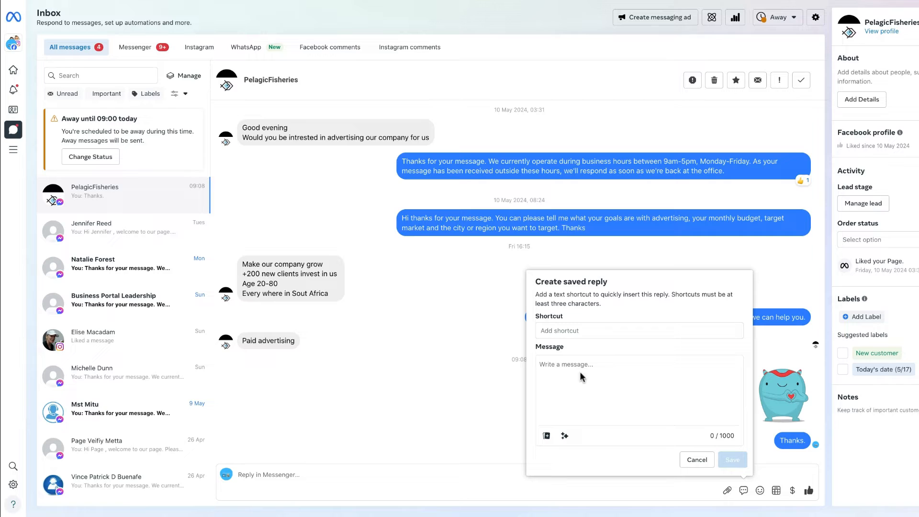
pyautogui.write('Thanks')
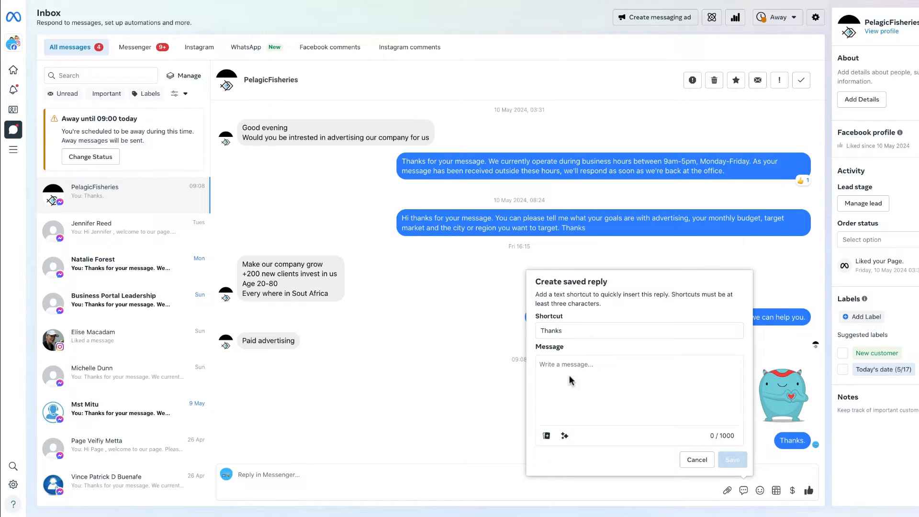
# Save 'We will reply soon.' as its message and insert it into the reply
pyautogui.write('We will reply soon')
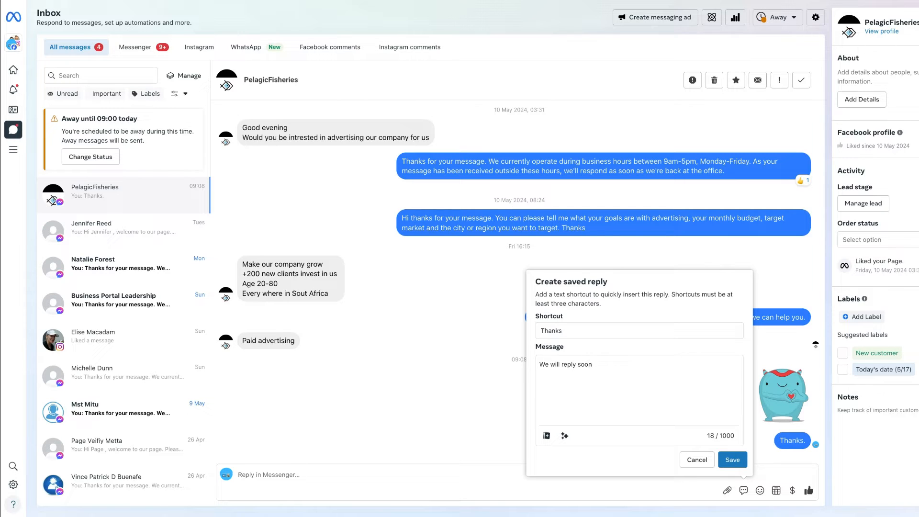
pyautogui.click(591, 364)
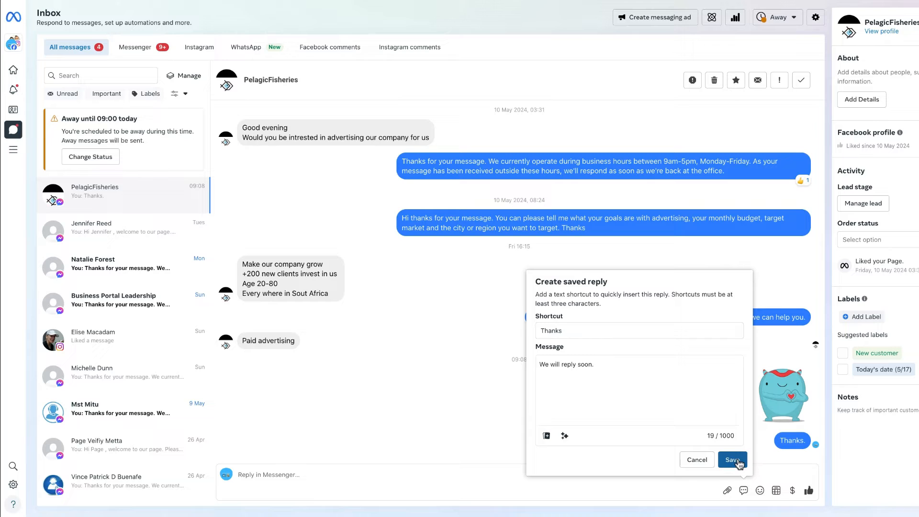
pyautogui.click(731, 460)
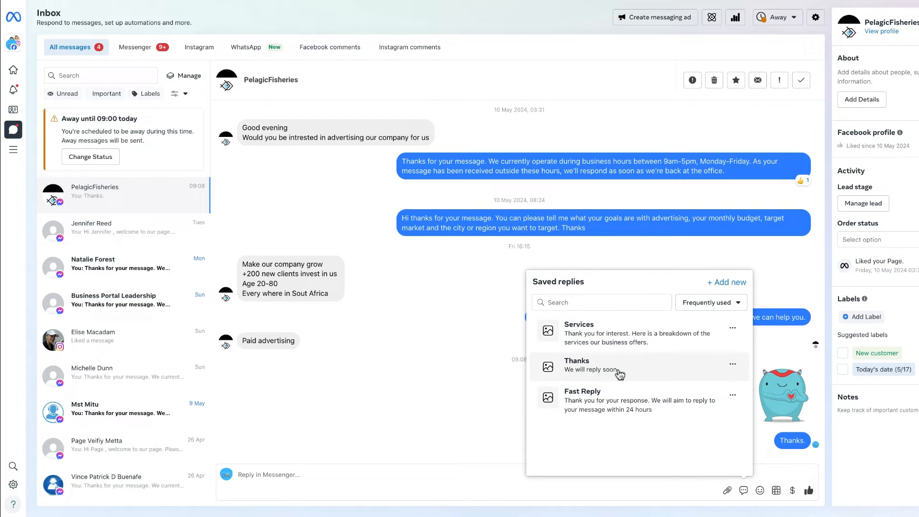
pyautogui.click(592, 365)
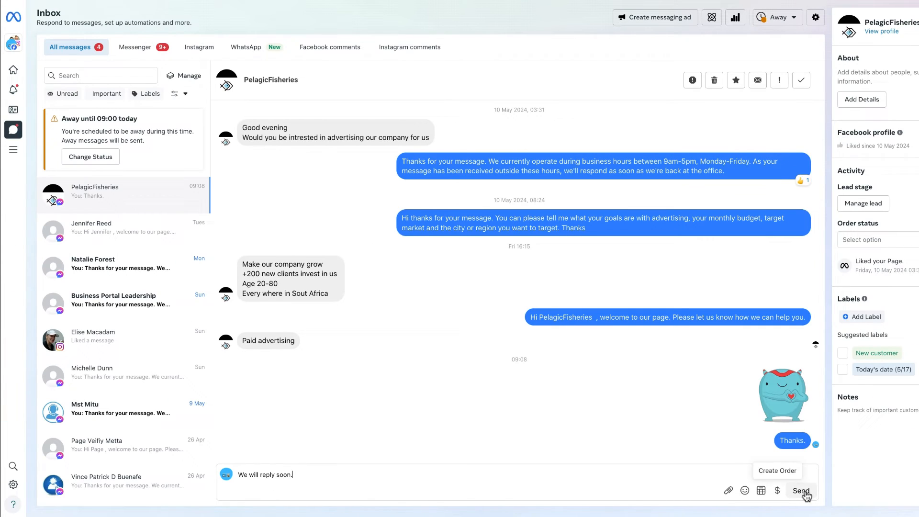
# Send the 'We will reply soon.' message to PelagicFisheries
pyautogui.click(800, 491)
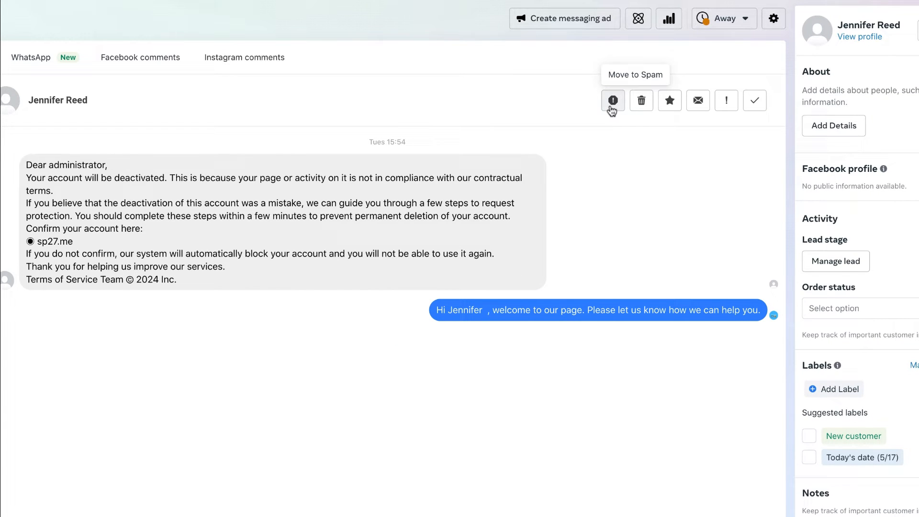
pyautogui.moveTo(641, 100)
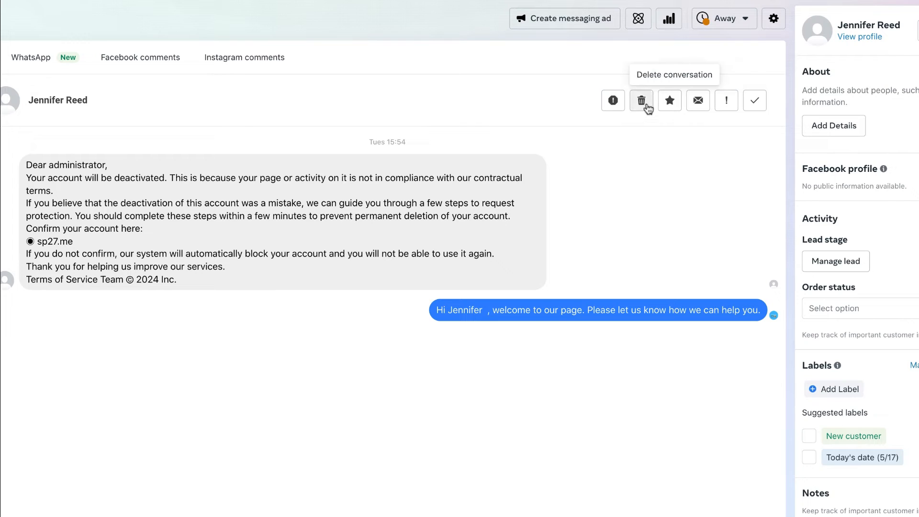
pyautogui.moveTo(669, 100)
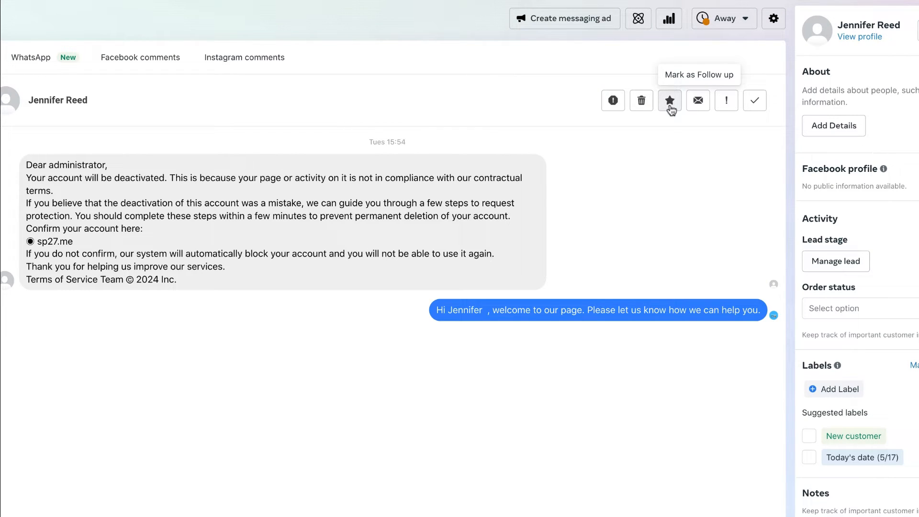
pyautogui.moveTo(718, 108)
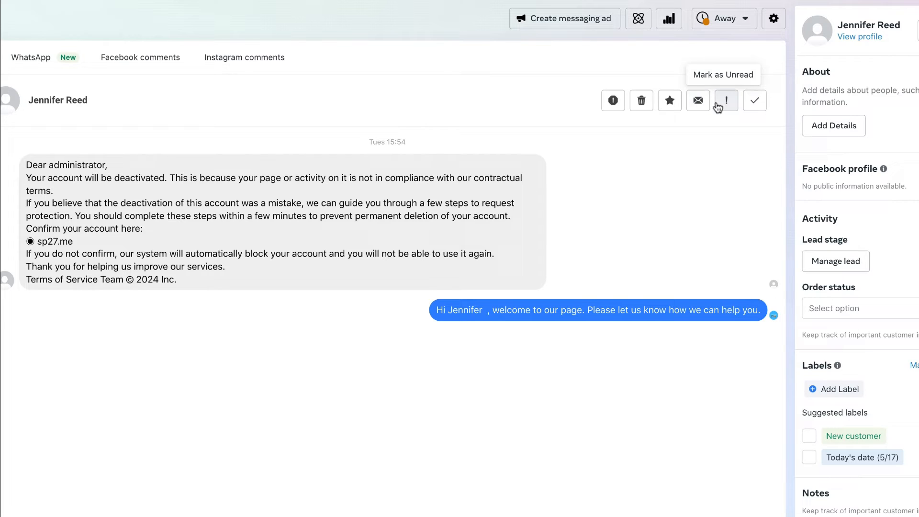
pyautogui.moveTo(725, 100)
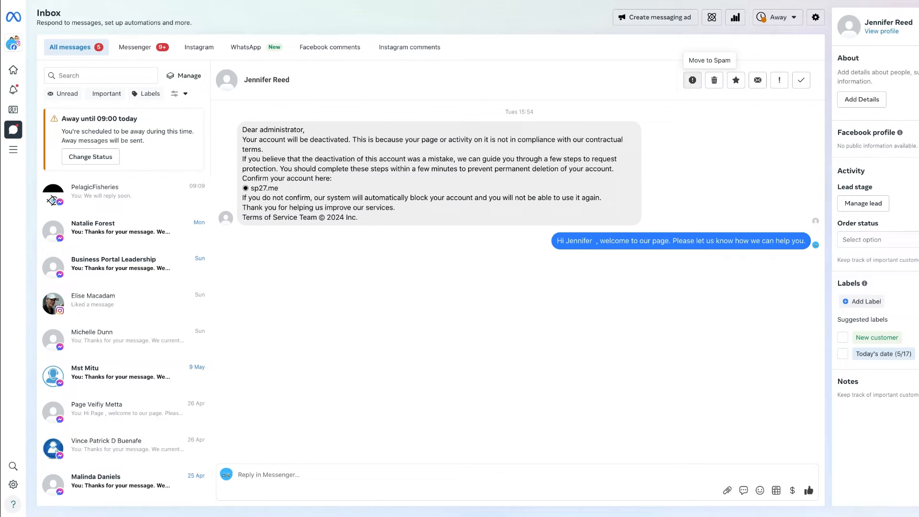
pyautogui.moveTo(375, 182)
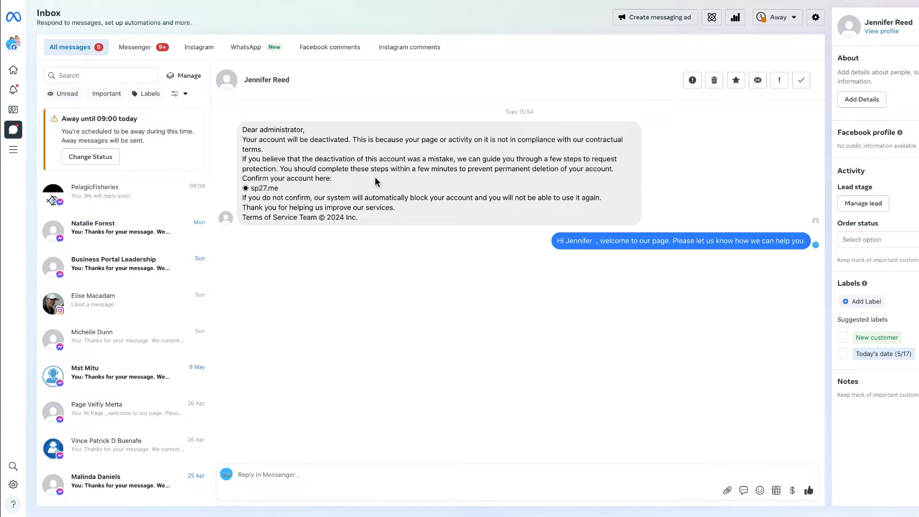
# Open the inbox filter dropdown beside Labels above the conversation list
pyautogui.click(180, 94)
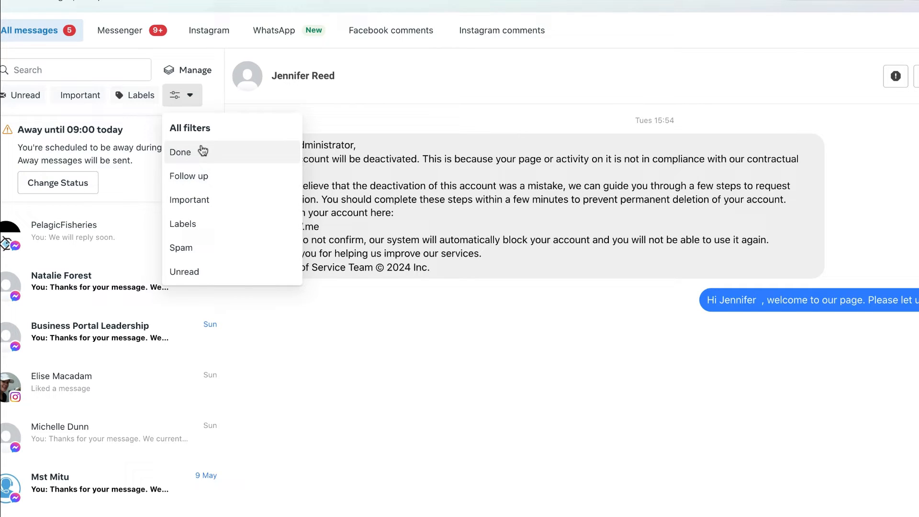
pyautogui.moveTo(228, 122)
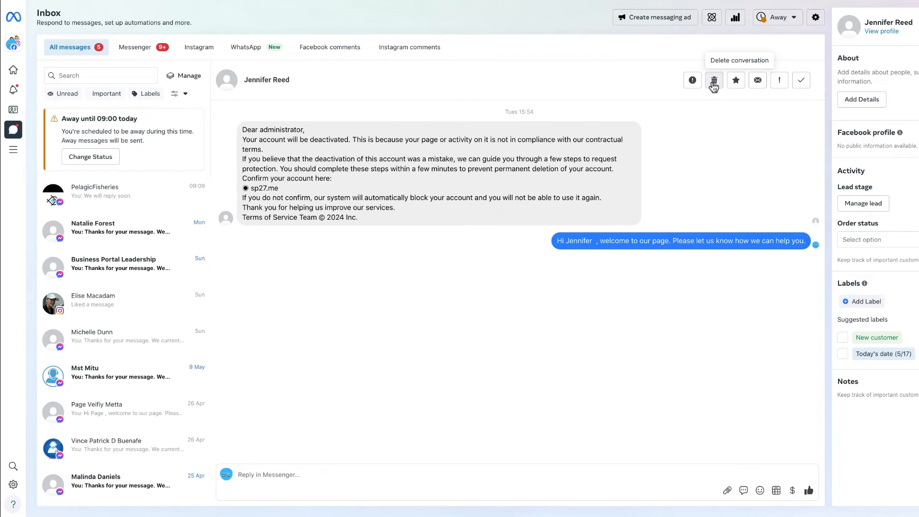
pyautogui.click(712, 81)
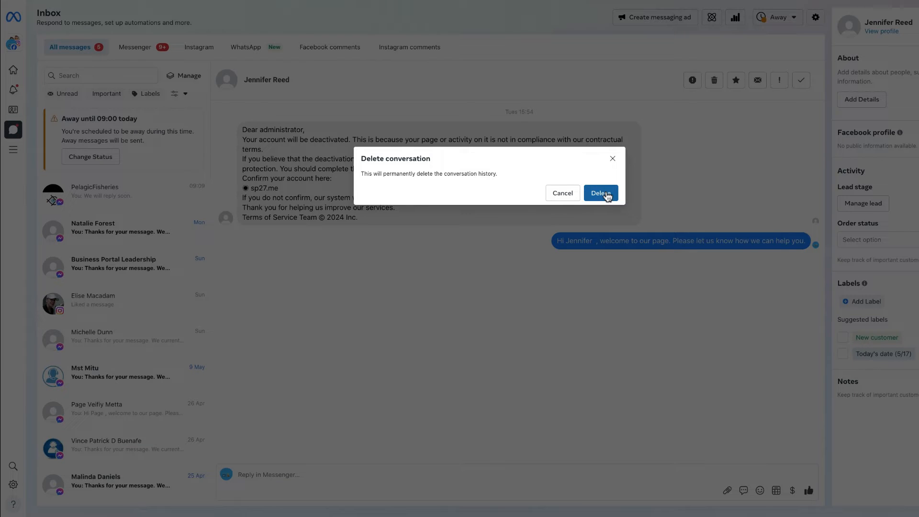
pyautogui.click(600, 193)
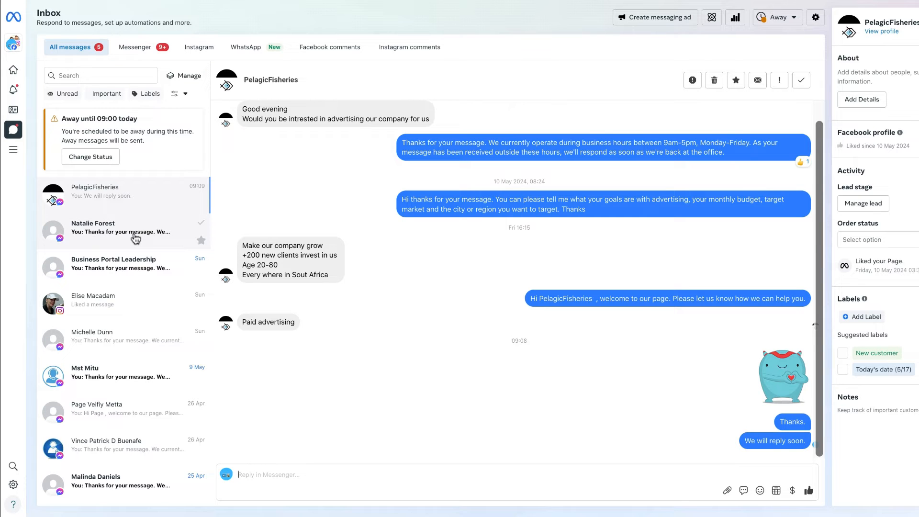
pyautogui.click(117, 228)
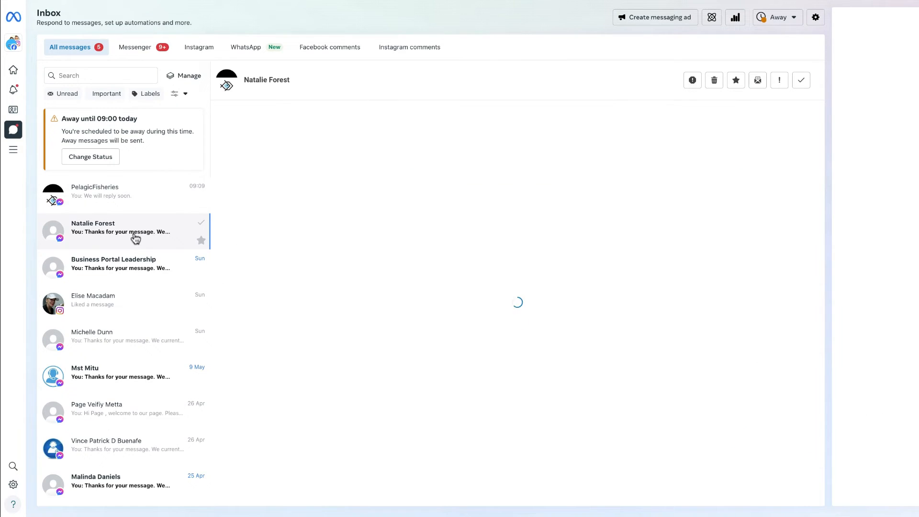
pyautogui.click(117, 231)
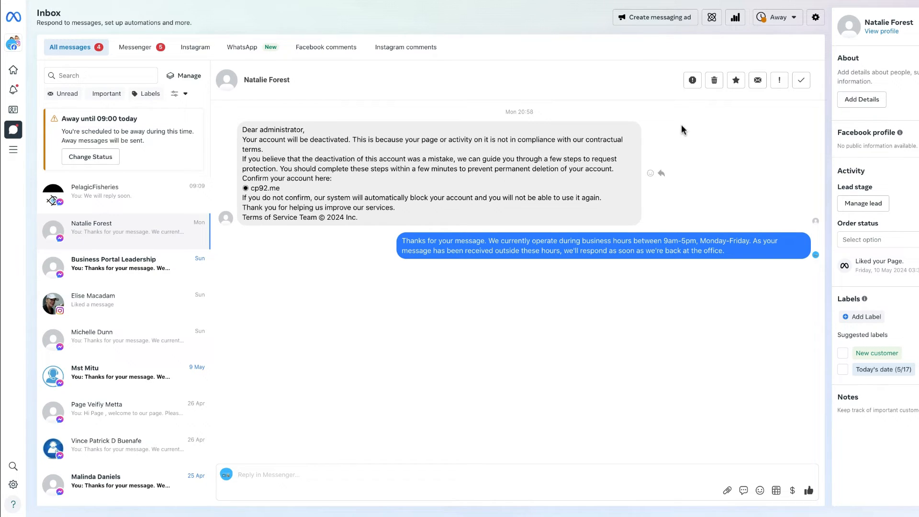
pyautogui.moveTo(800, 80)
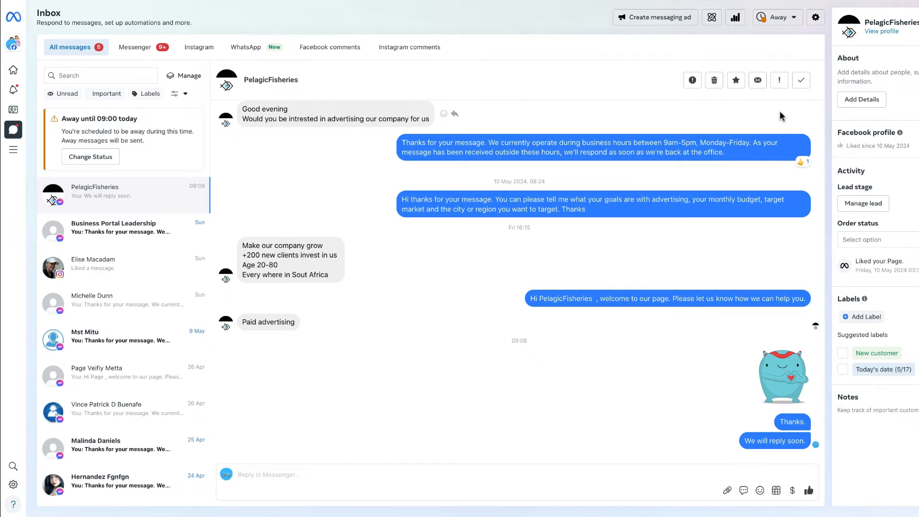
pyautogui.moveTo(778, 80)
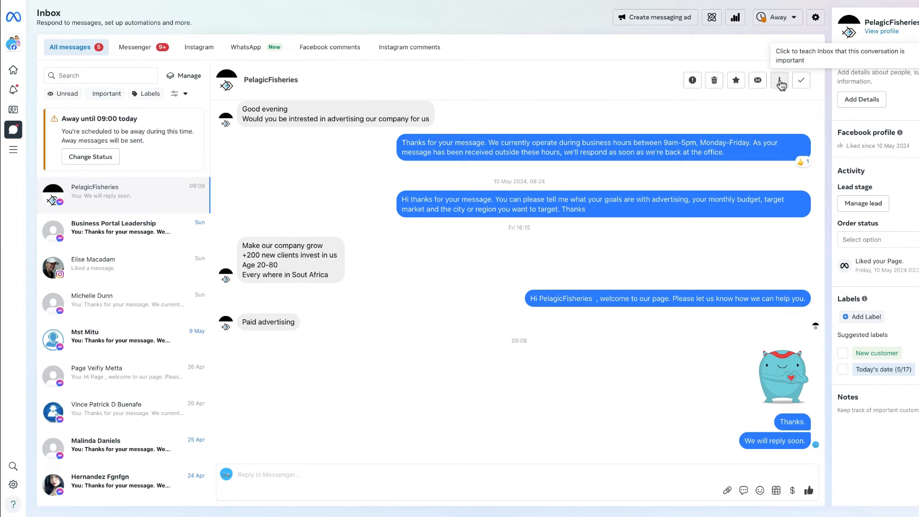
# Mark the PelagicFisheries conversation as important with the exclamation-mark toolbar button
pyautogui.click(779, 80)
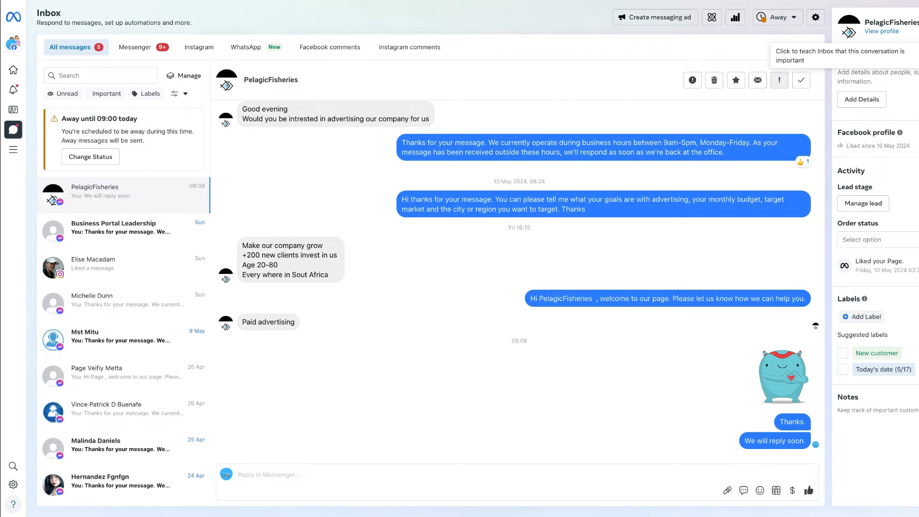
pyautogui.click(778, 81)
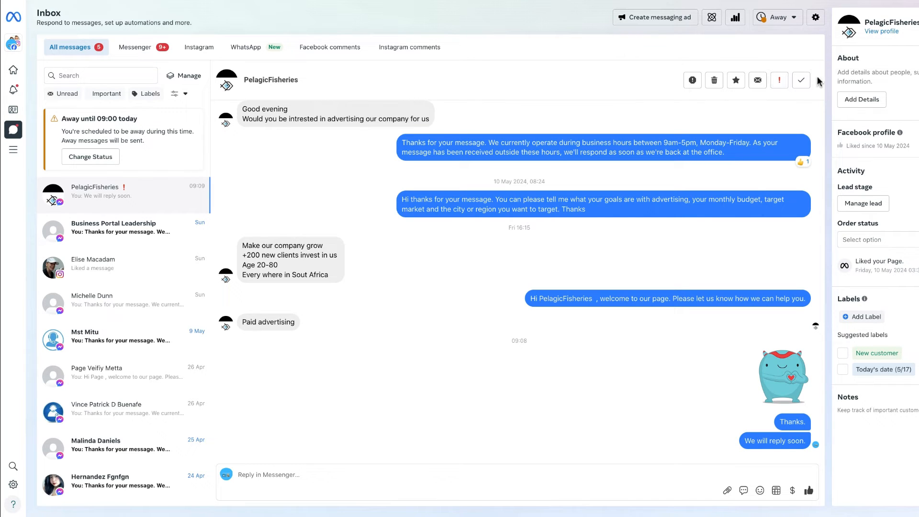
pyautogui.moveTo(779, 81)
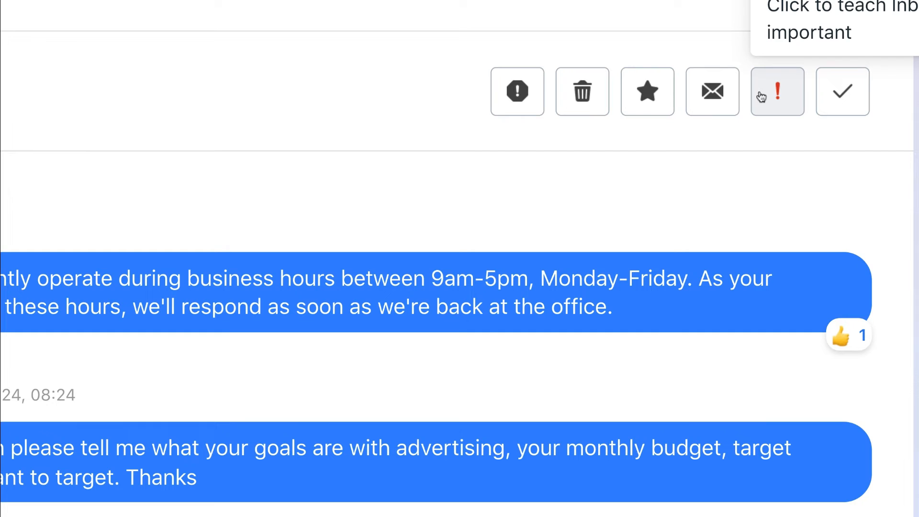
pyautogui.moveTo(756, 168)
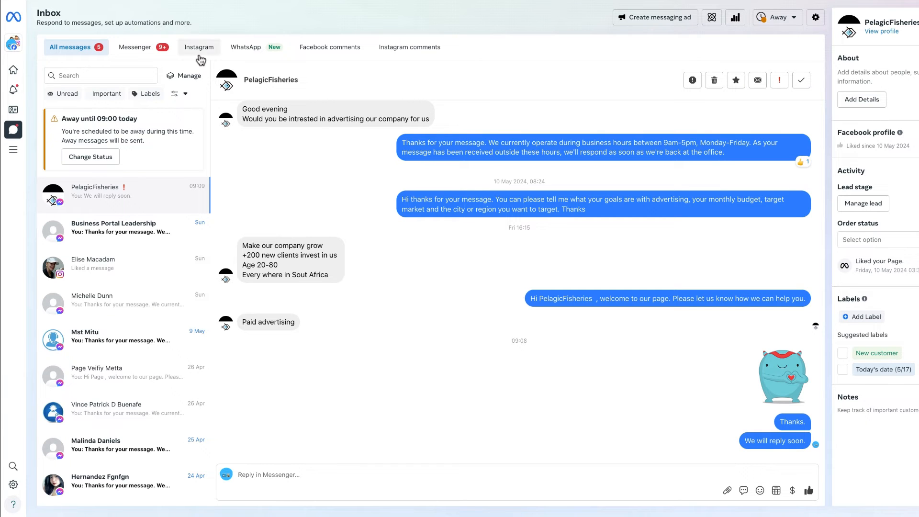
# Browse the Instagram and Messenger chat lists, then return to All messages
pyautogui.click(199, 47)
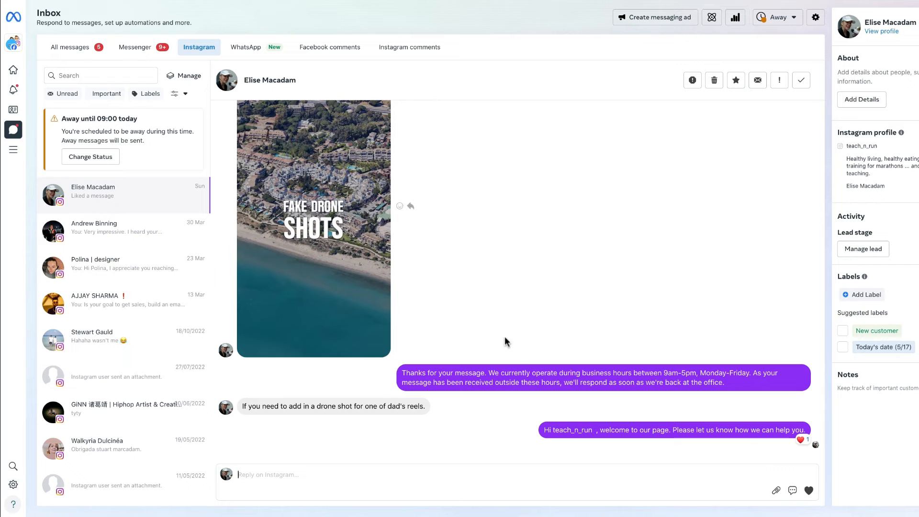
pyautogui.scroll(-3)
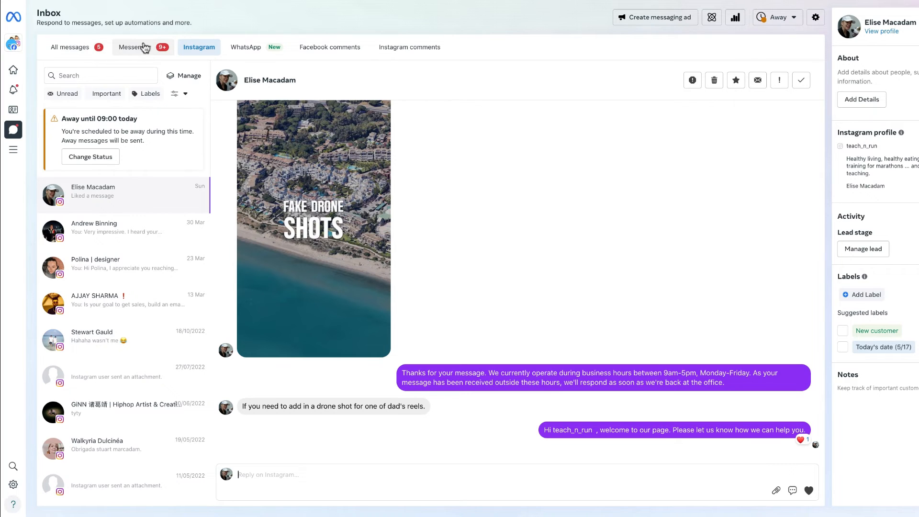
pyautogui.click(135, 46)
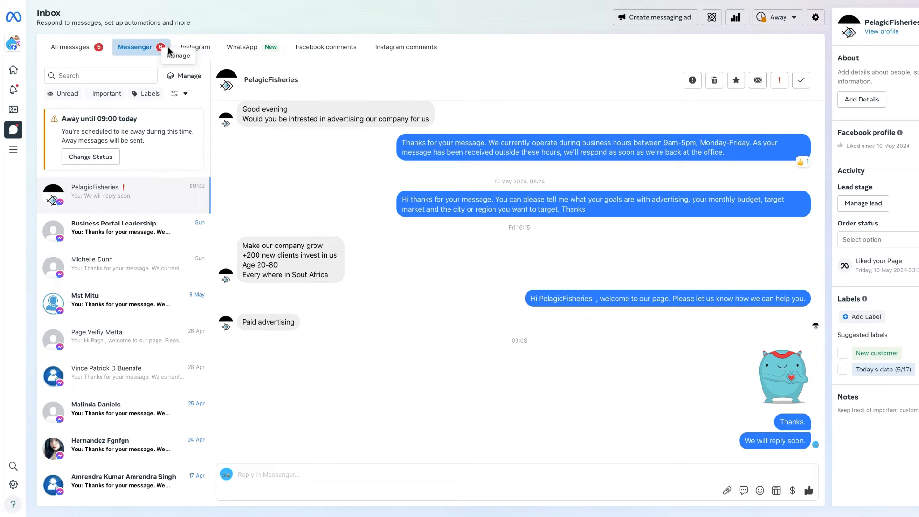
pyautogui.click(70, 47)
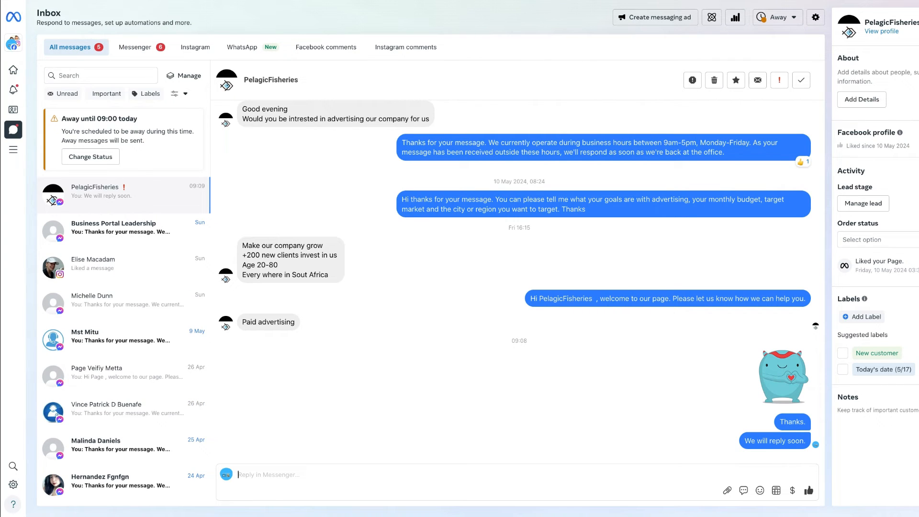
pyautogui.moveTo(786, 25)
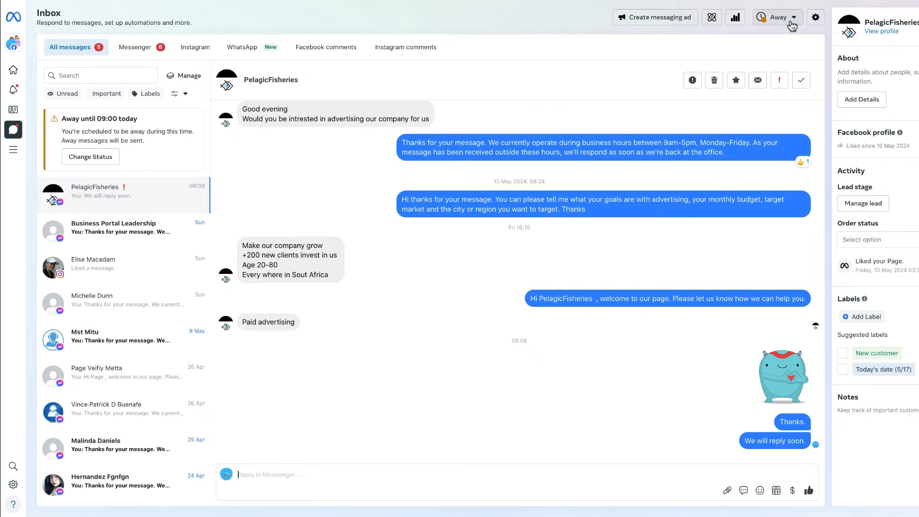
pyautogui.click(773, 17)
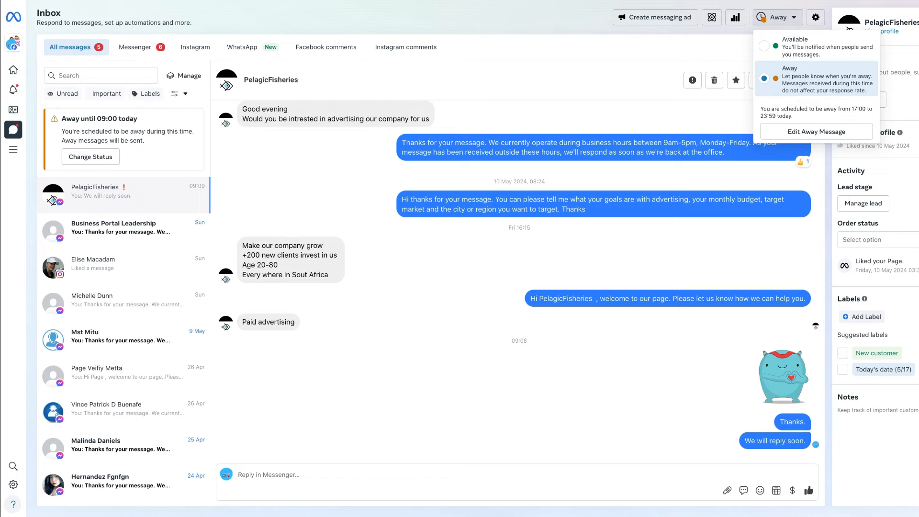
pyautogui.moveTo(830, 35)
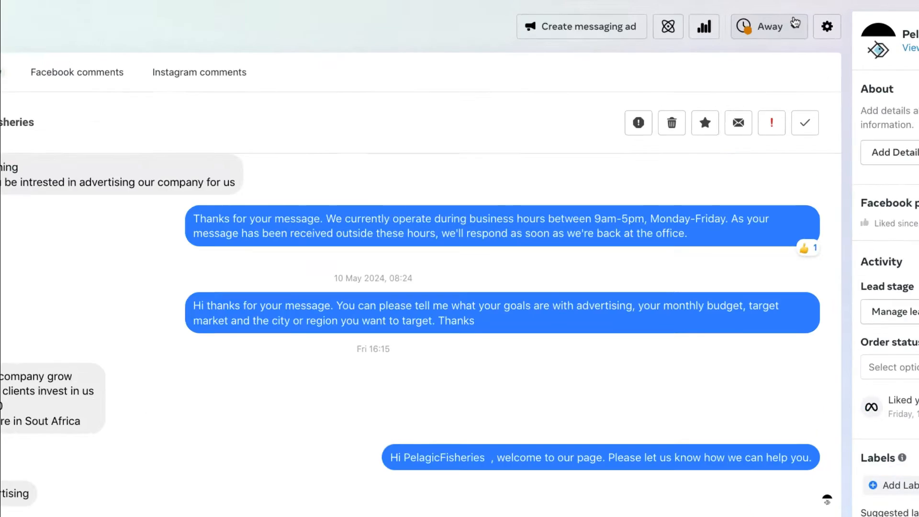
pyautogui.click(768, 27)
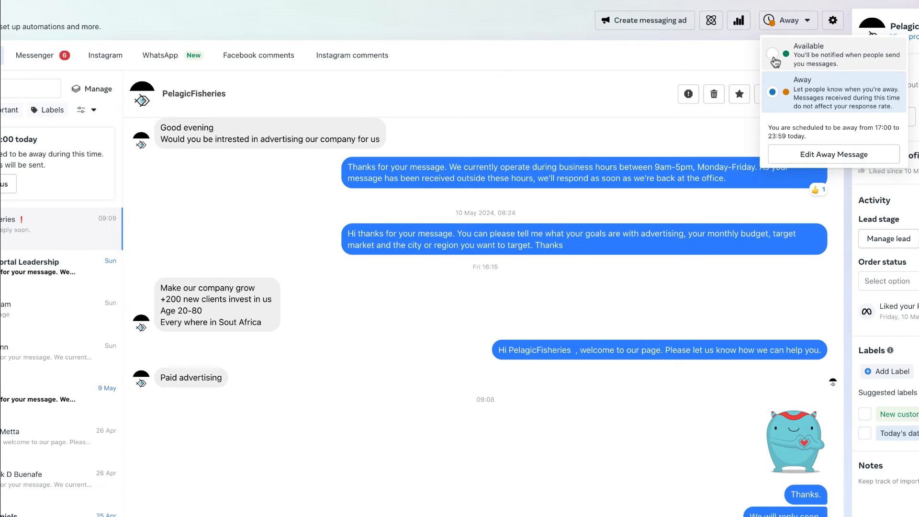
pyautogui.moveTo(842, 169)
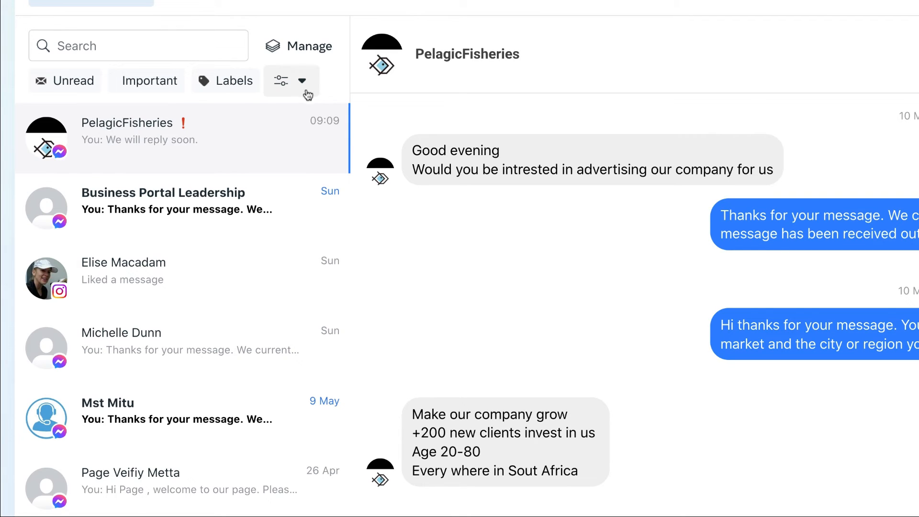
pyautogui.click(292, 80)
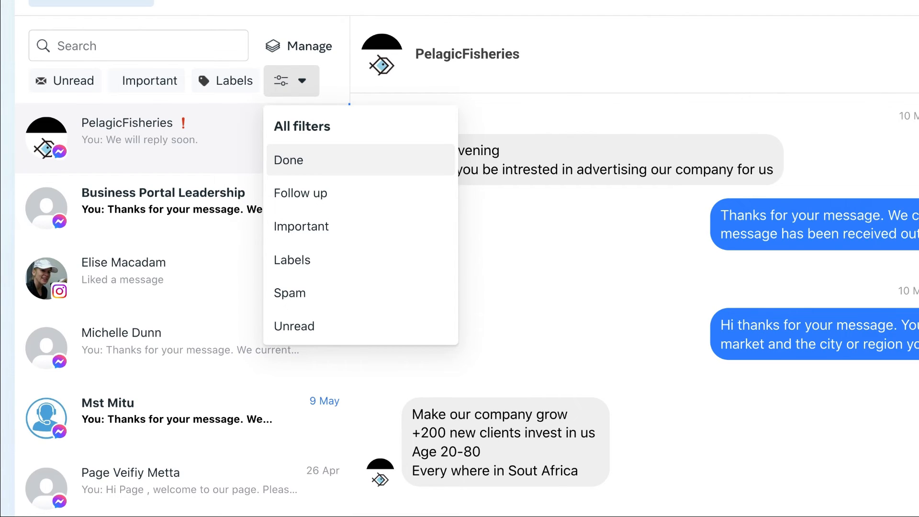
pyautogui.moveTo(295, 326)
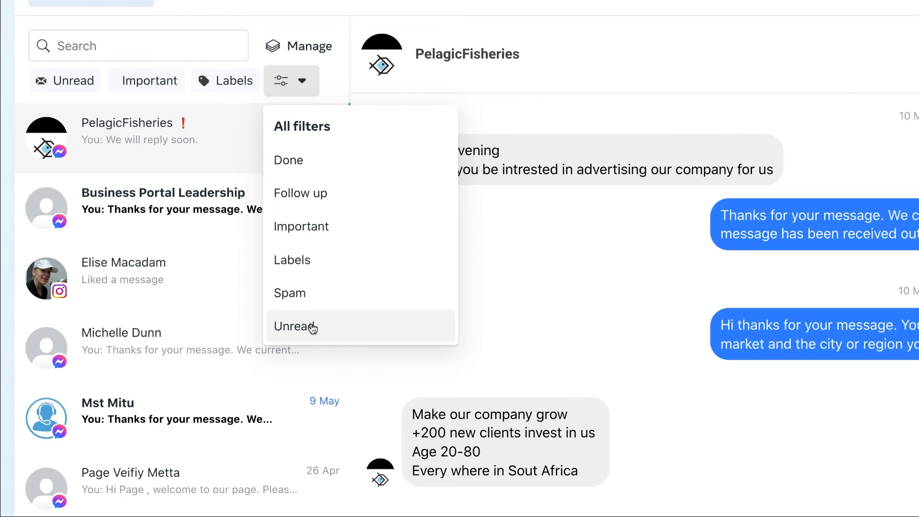
pyautogui.click(294, 327)
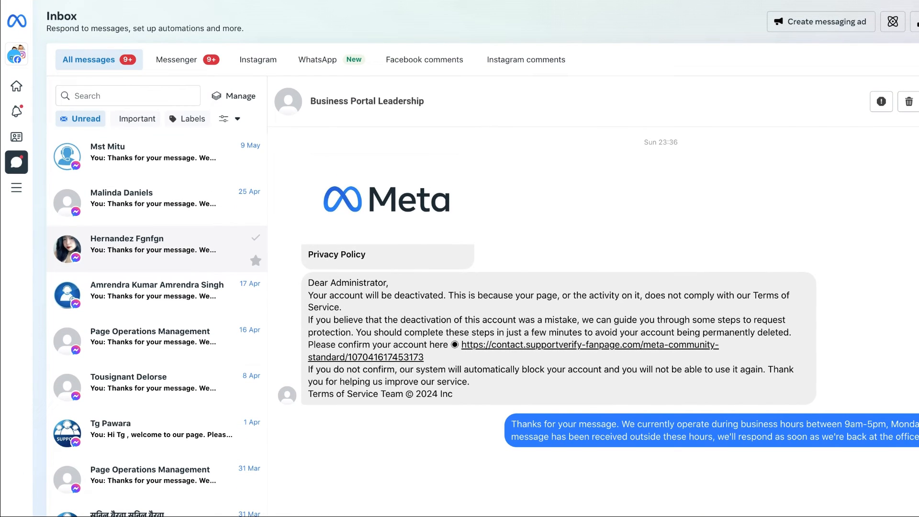
pyautogui.click(230, 118)
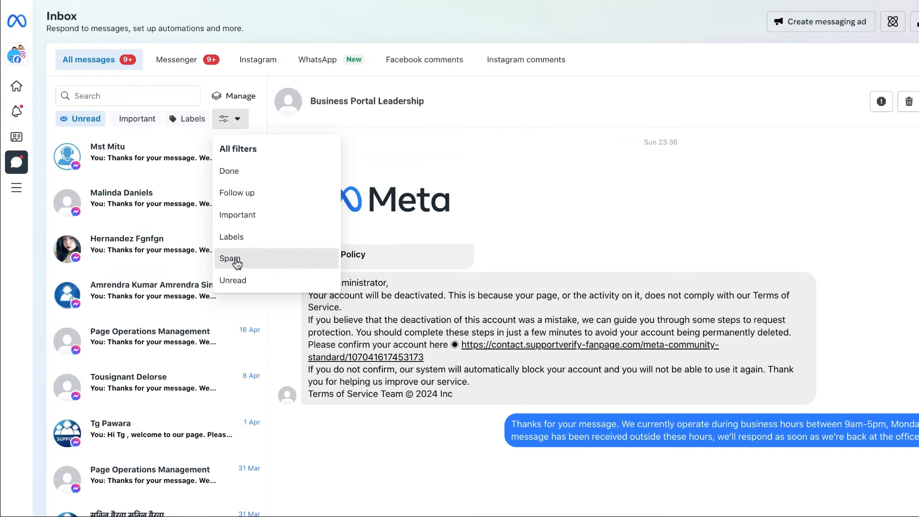
pyautogui.click(229, 259)
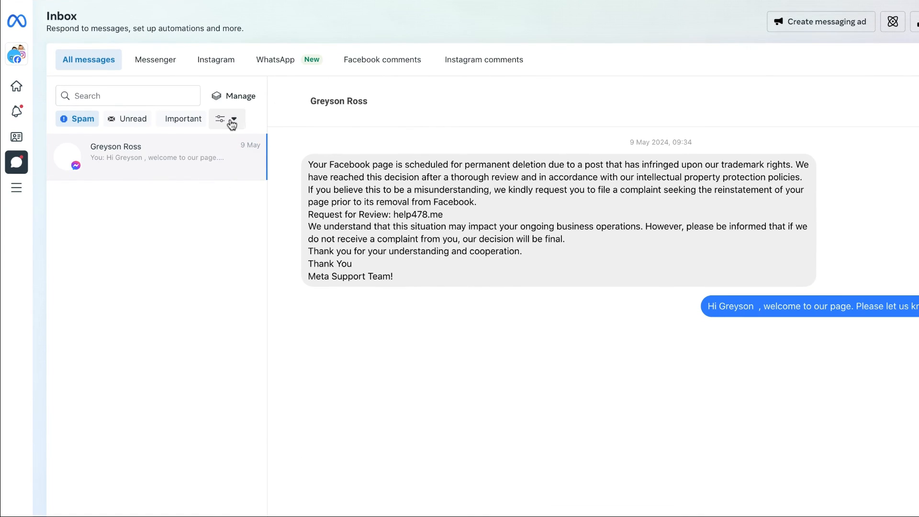
# Apply the Important inbox filter, then Follow up, and finally Done
pyautogui.click(235, 119)
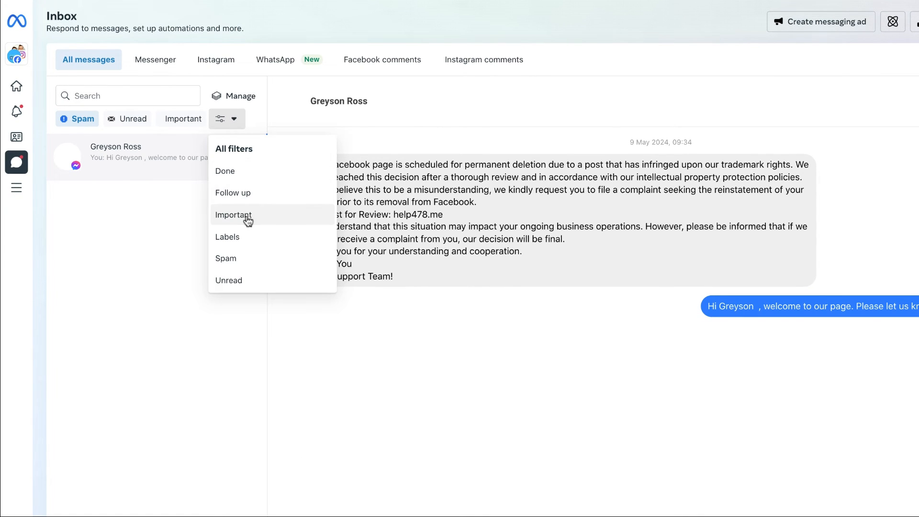
pyautogui.click(233, 215)
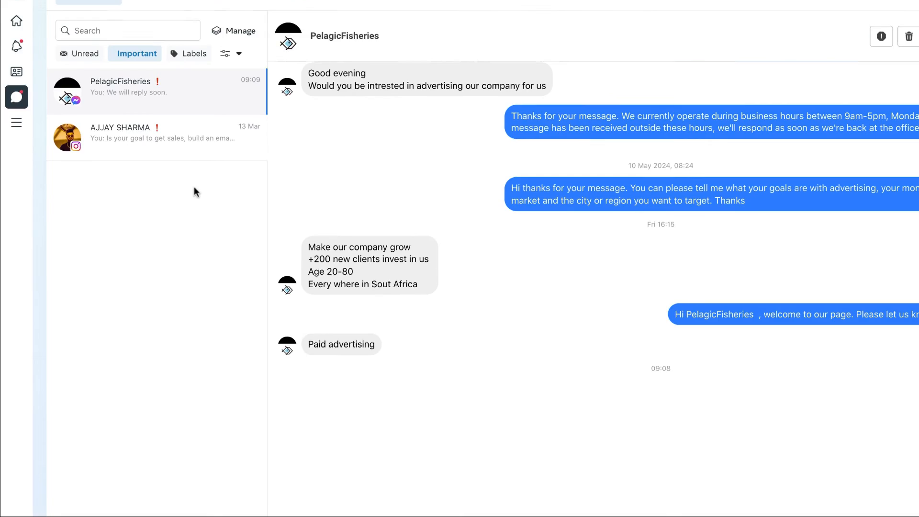
pyautogui.scroll(-3)
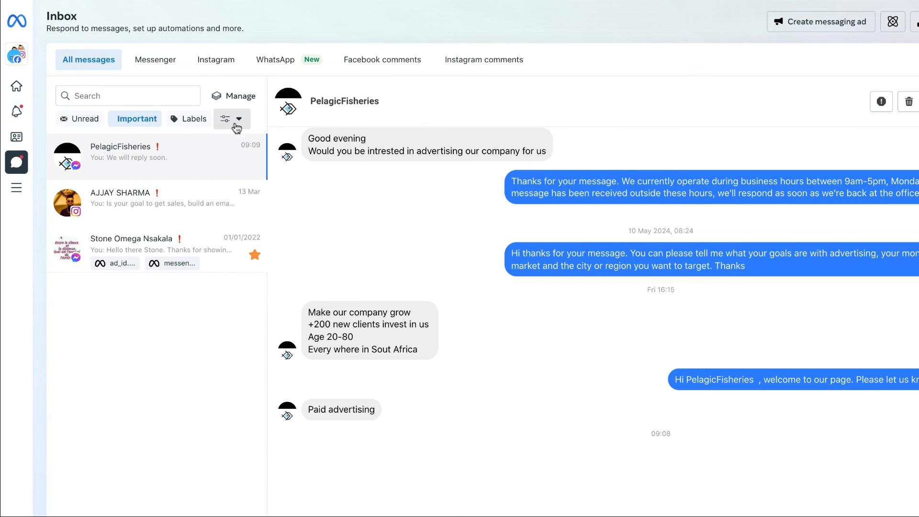
pyautogui.click(240, 119)
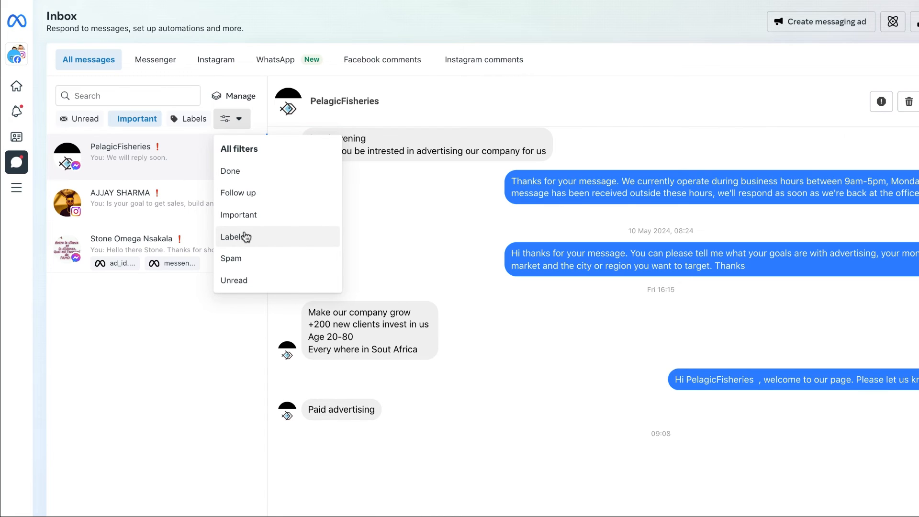
pyautogui.click(238, 193)
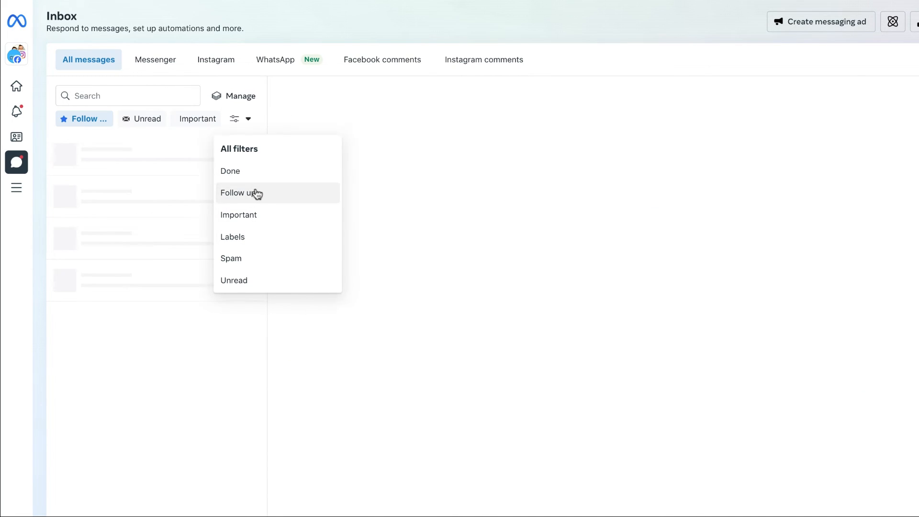
pyautogui.click(241, 192)
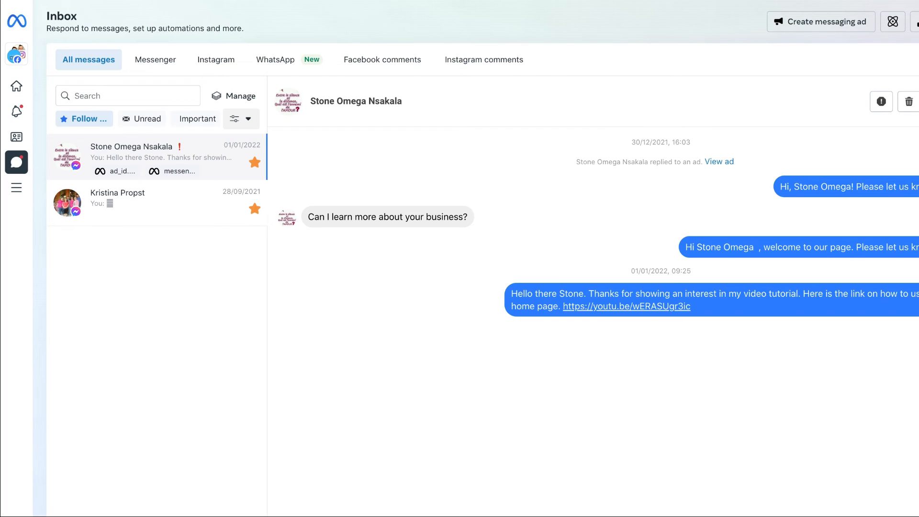
pyautogui.click(234, 119)
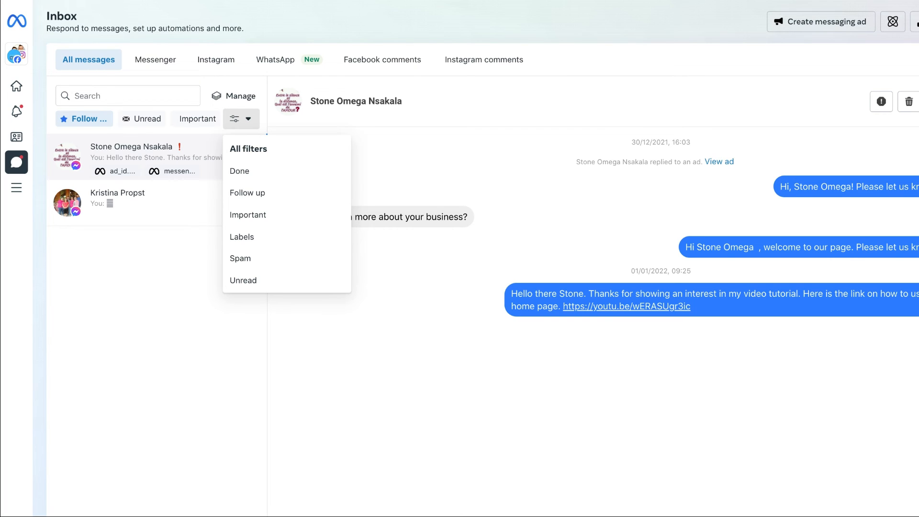
pyautogui.moveTo(250, 172)
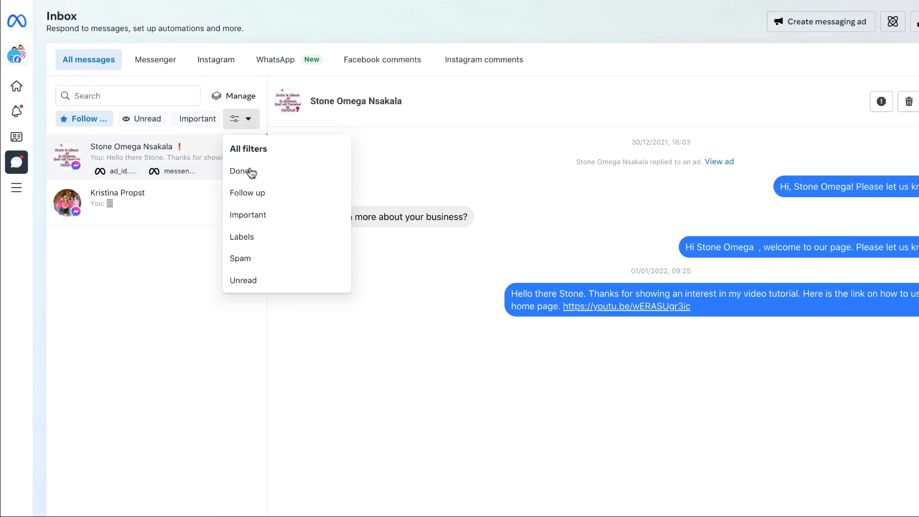
pyautogui.click(239, 171)
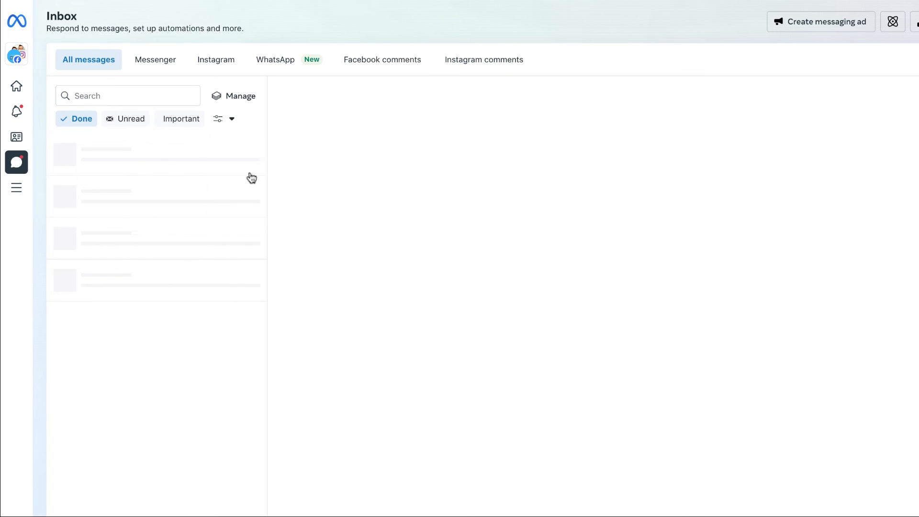